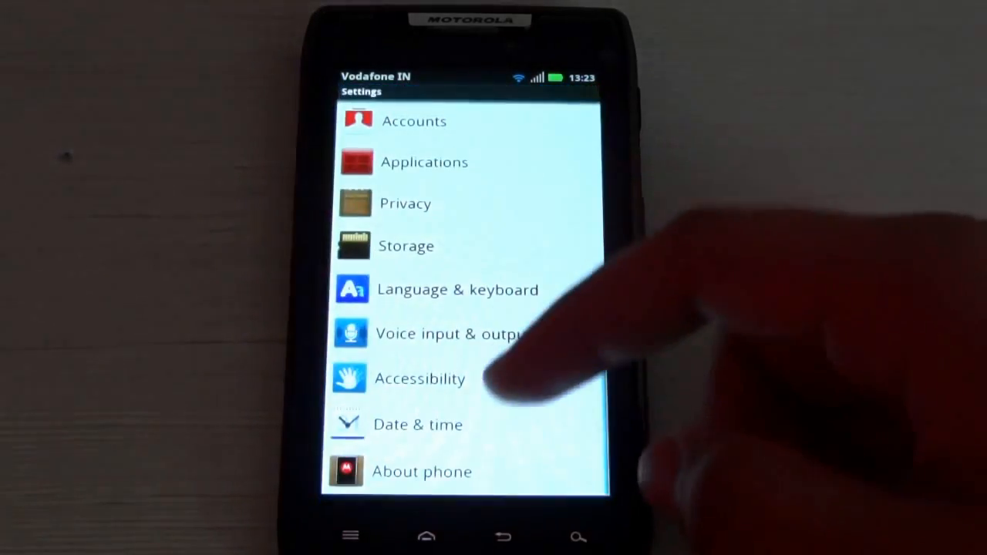
Step: Review About phone details showing Android 2.3.6 on model XT910
click(421, 472)
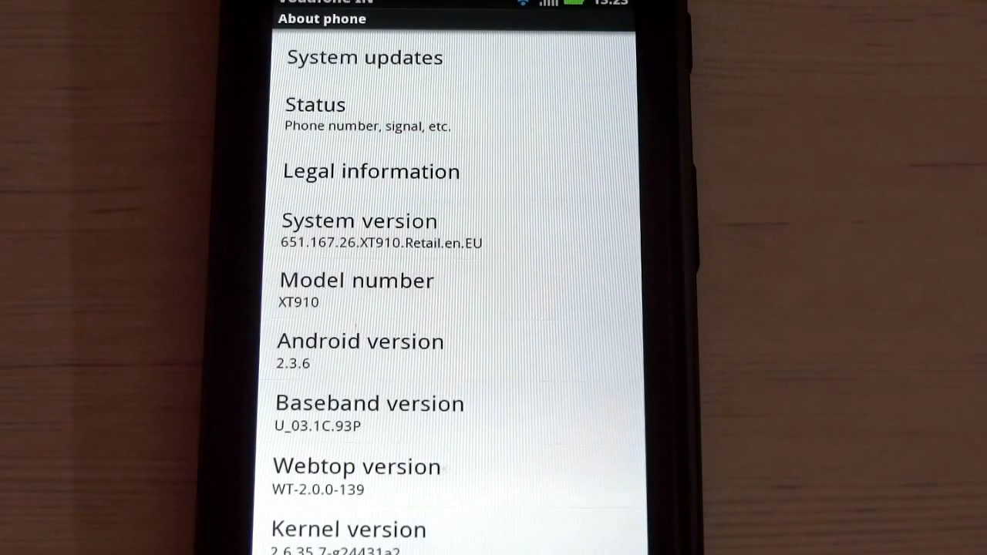
scroll(down, 3)
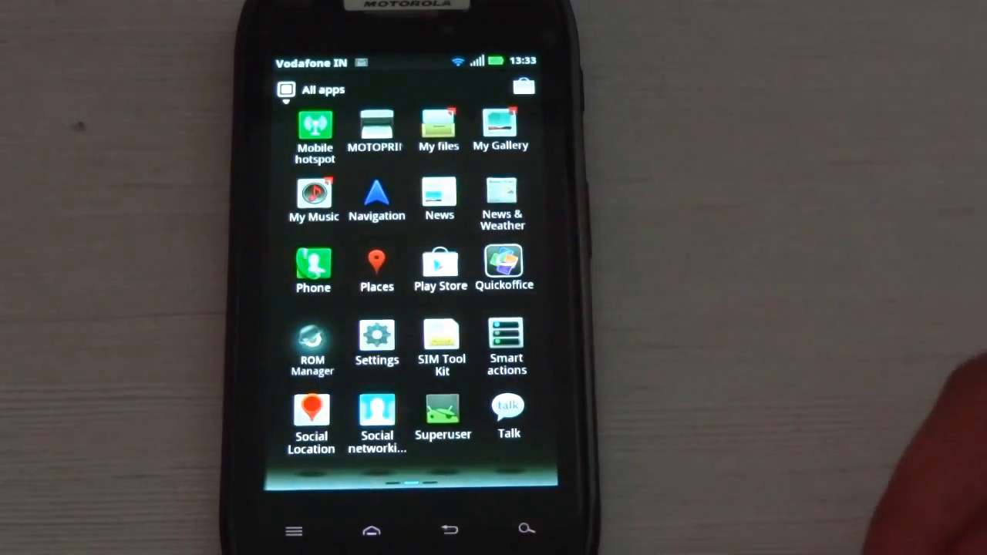
Step: Launch ROM Manager v5.0.0.7 and view its recovery and backup options
click(312, 339)
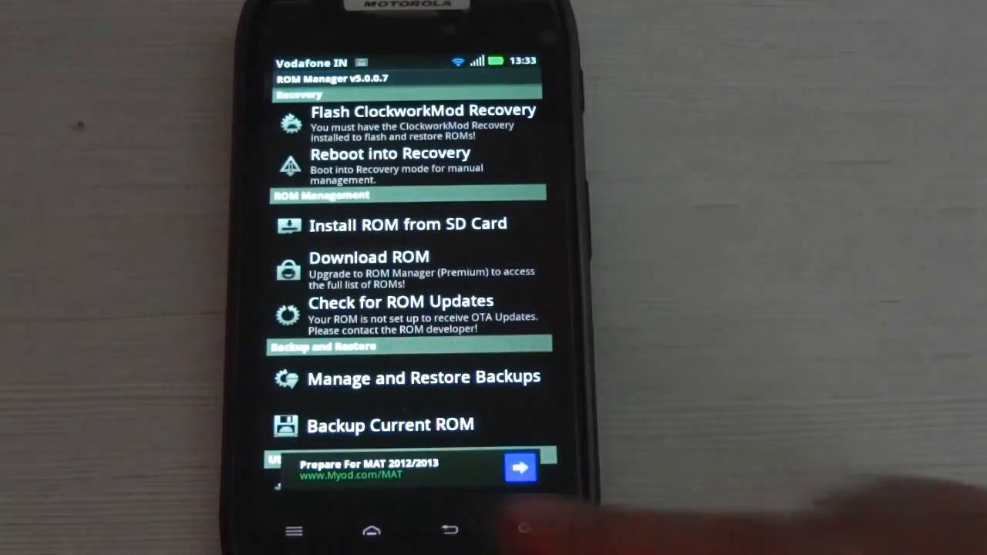
click(372, 530)
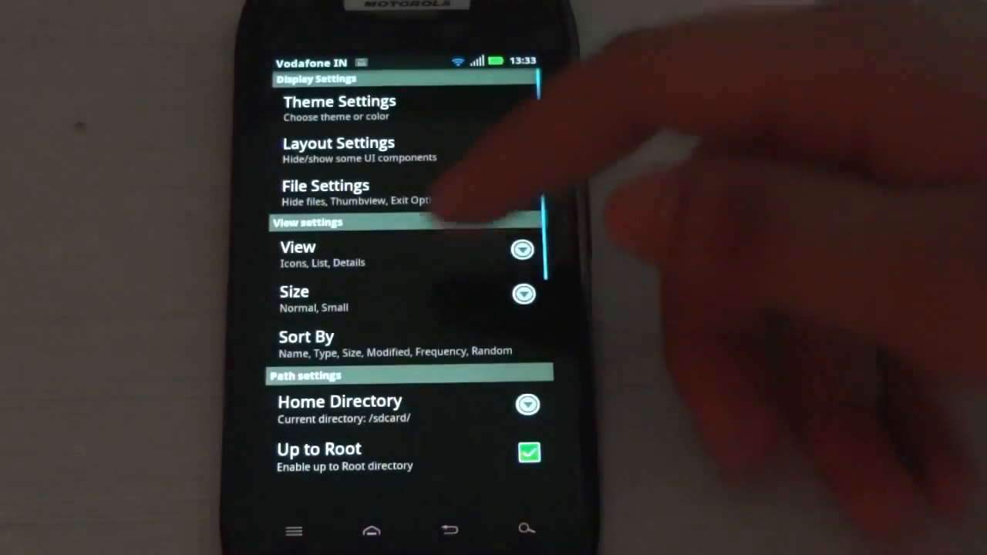
Step: Confirm Up to Root in ES File Explorer settings and reach the root storage folders
scroll(down, 3)
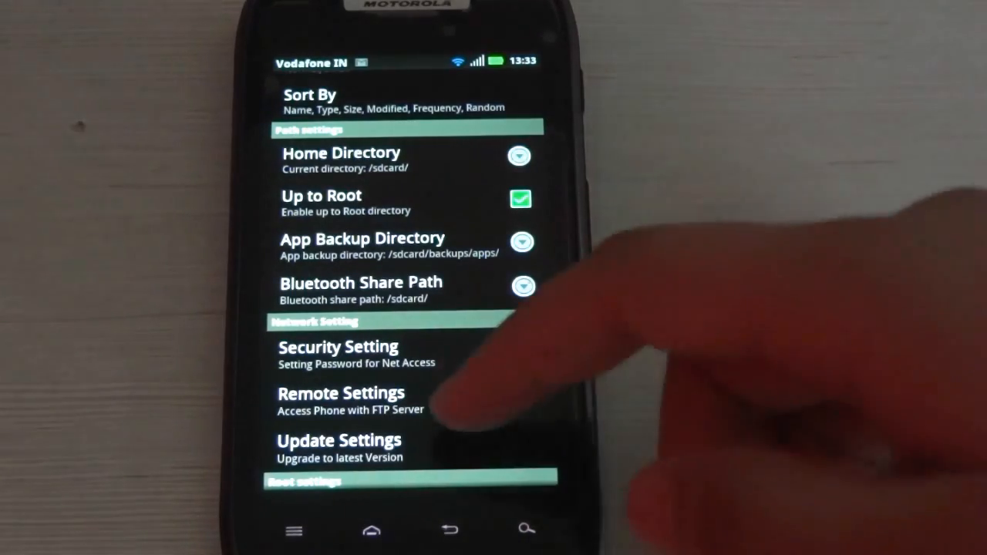
scroll(up, 3)
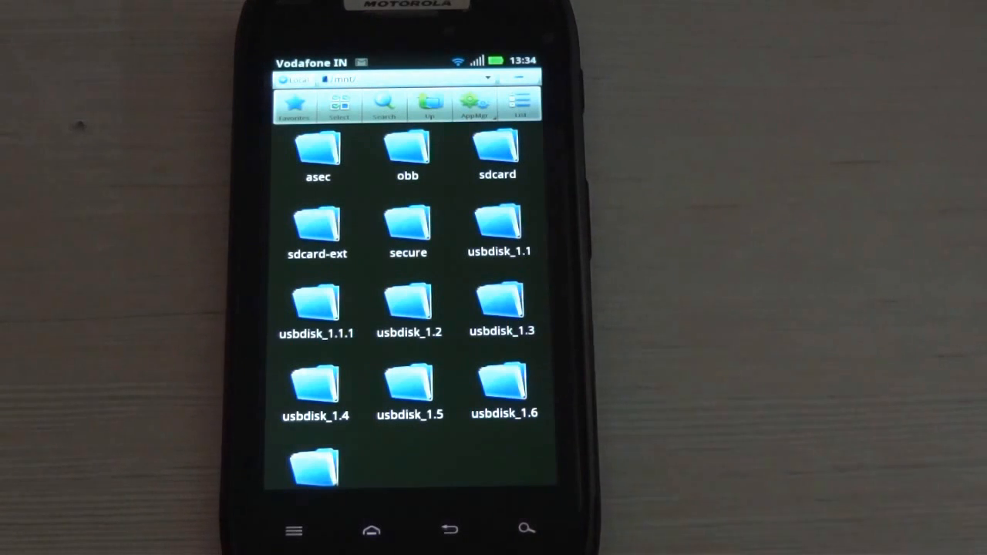
Step: Copy the Blur_Version update zip from sdcard into the /cache folder
click(496, 154)
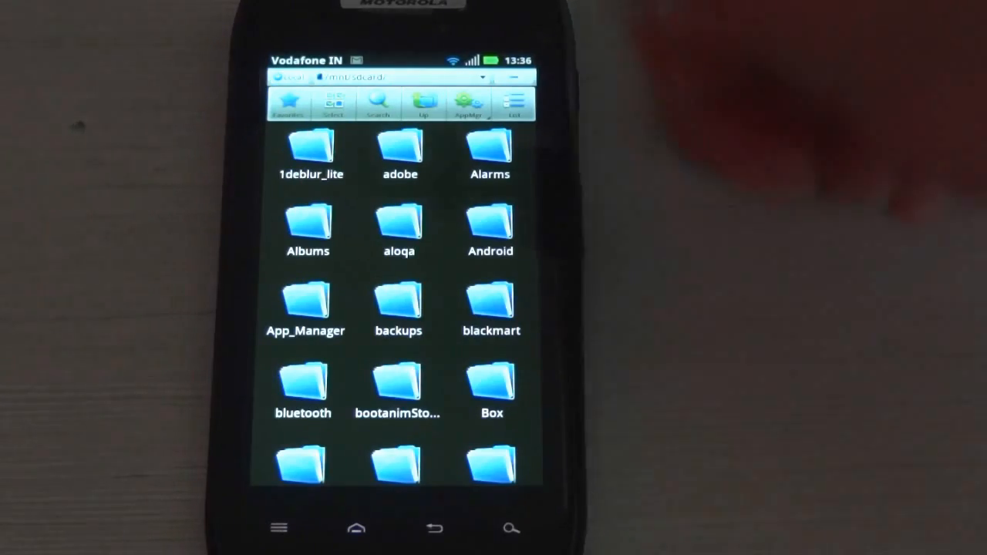
click(287, 105)
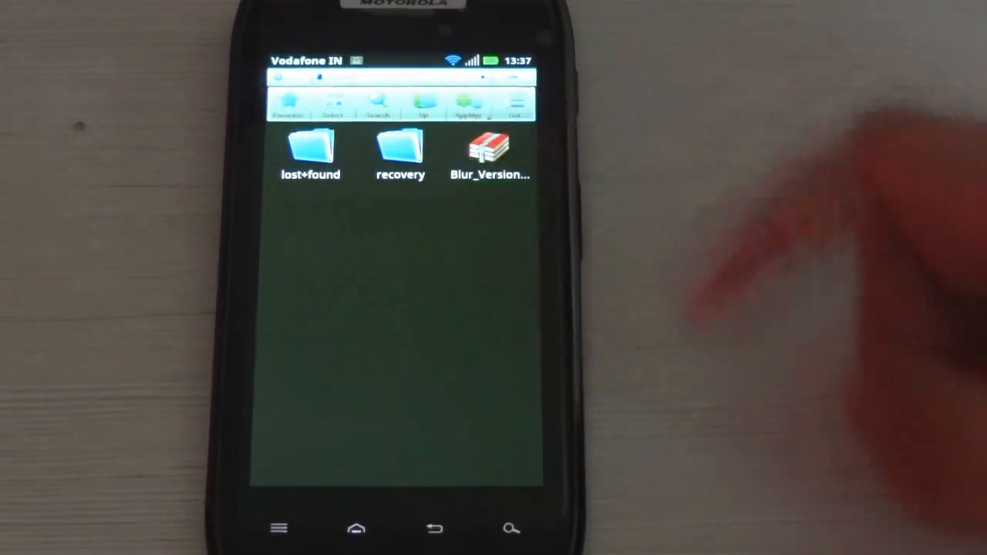
Step: Open the Blur_Version zip with ROM Manager, grant Superuser and reboot into recovery to install
click(491, 151)
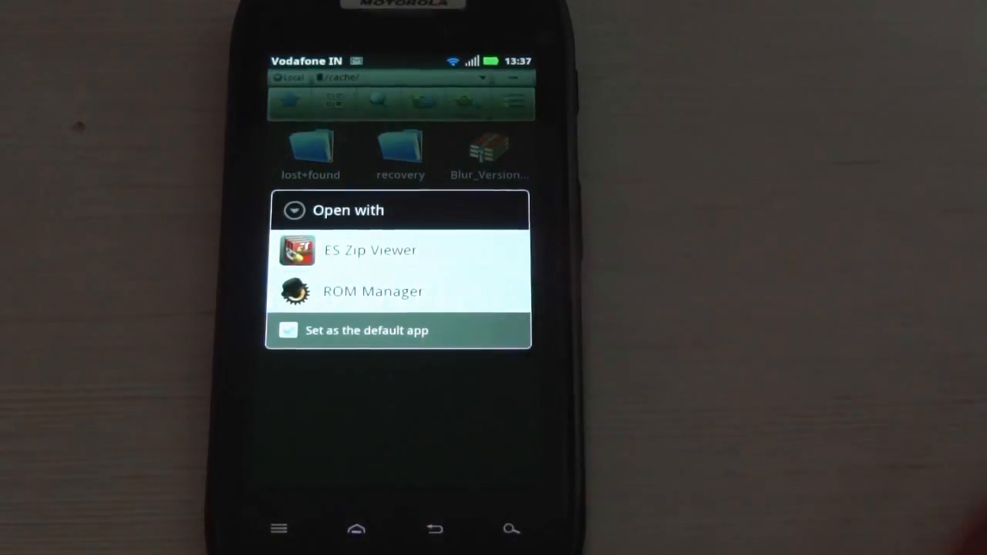
click(373, 290)
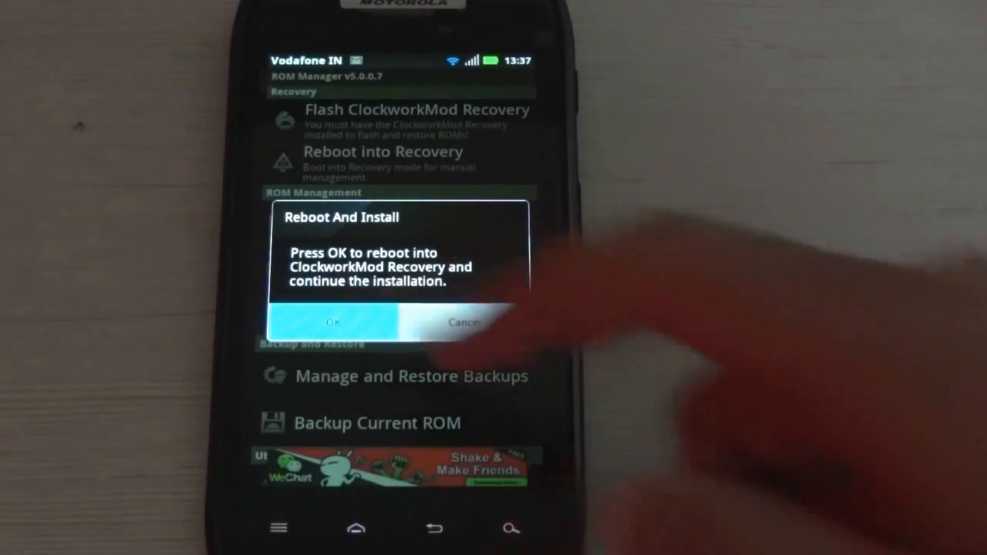
click(333, 323)
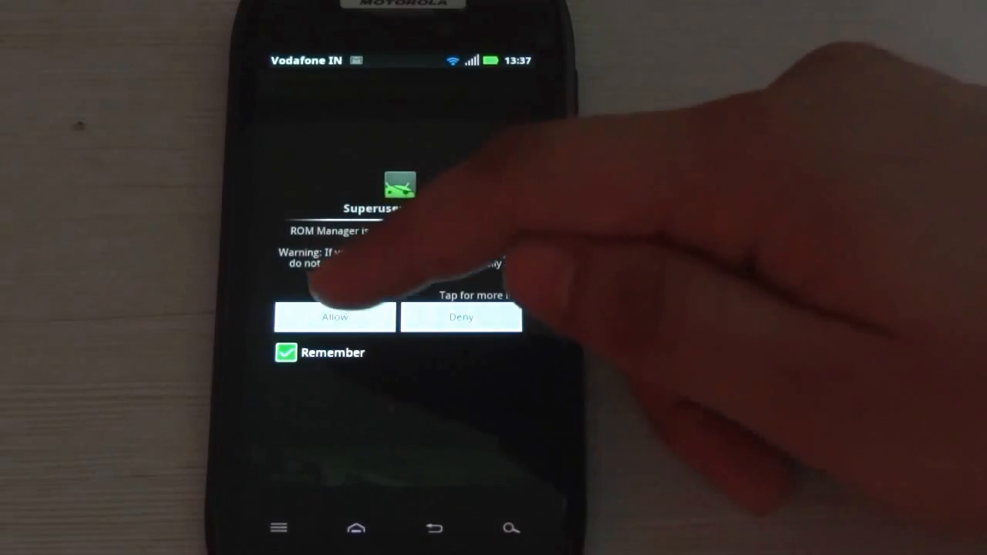
click(335, 316)
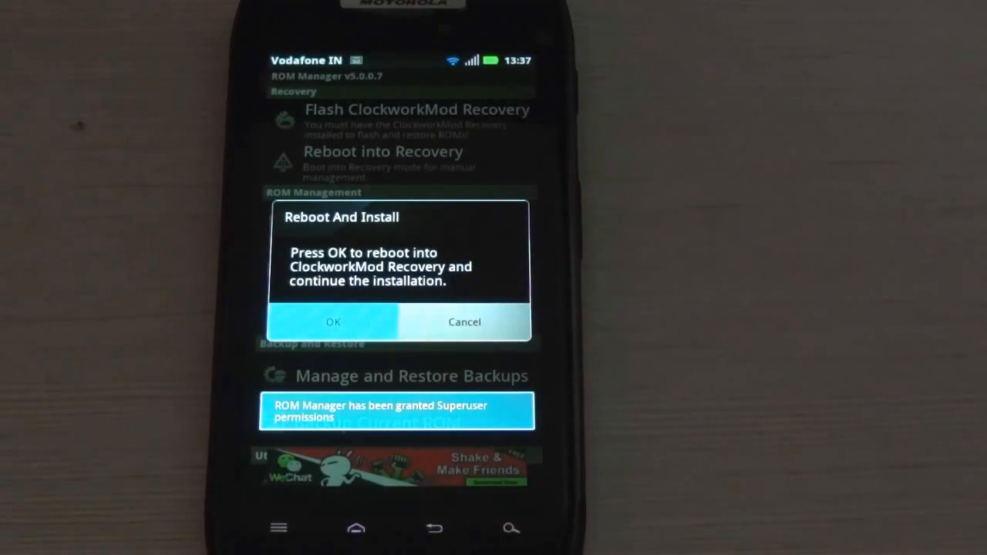
click(333, 322)
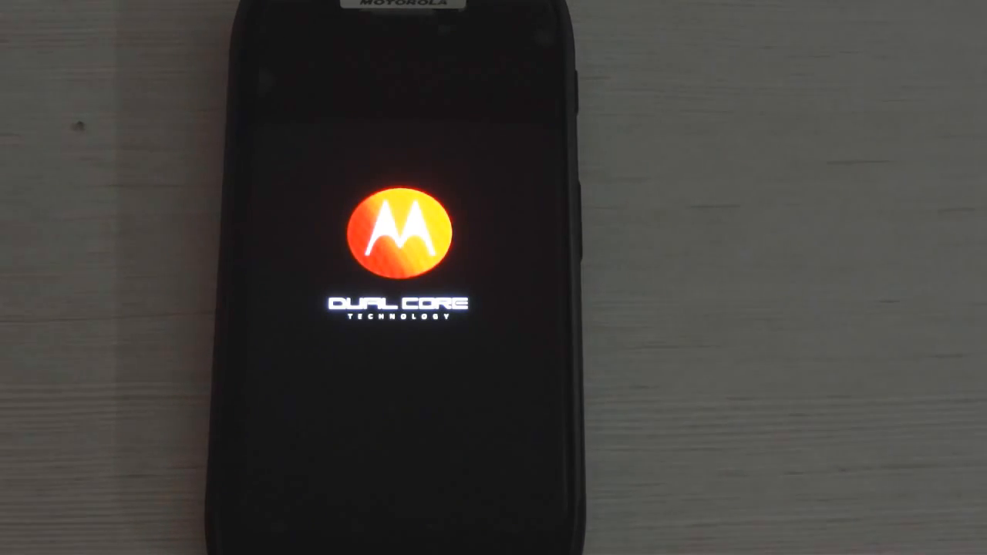